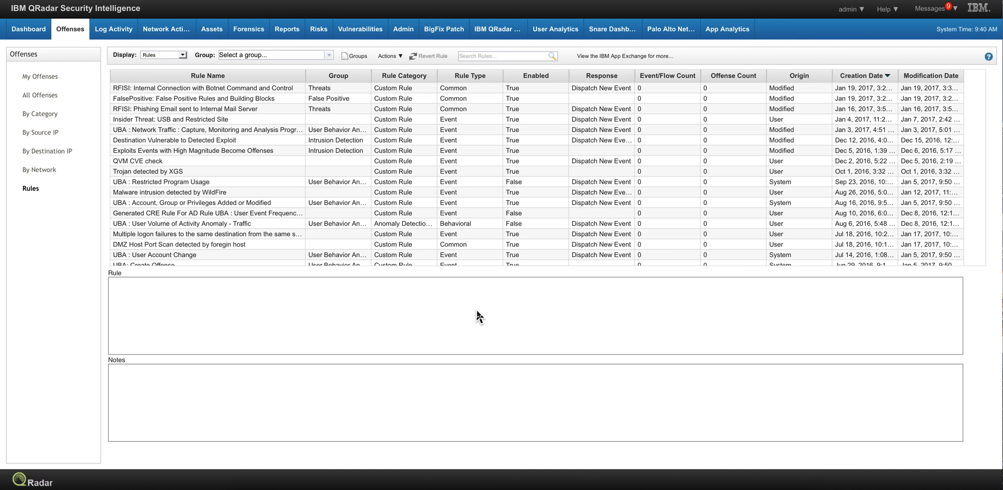
mouse_move(285, 186)
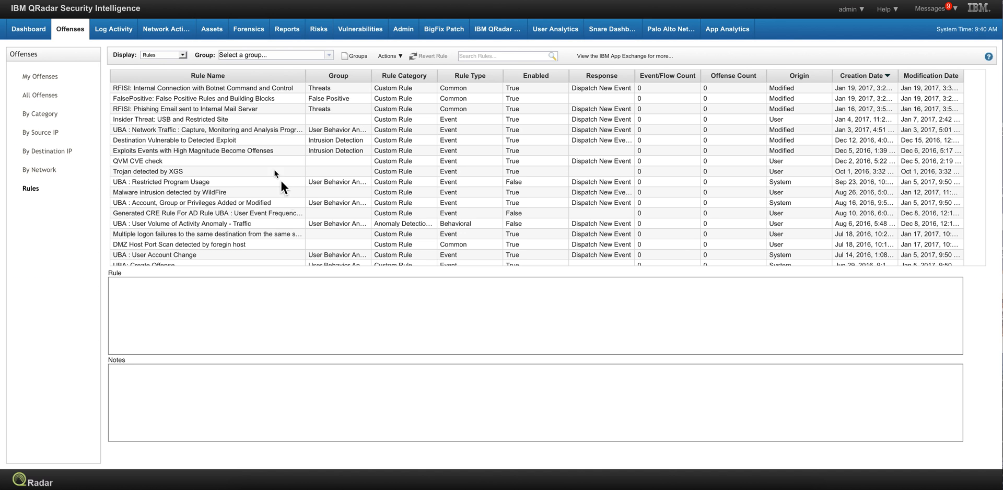
Step: Select the 'Insider Threat: USB and Restricted Site' rule row to display its rule text
left_click(182, 119)
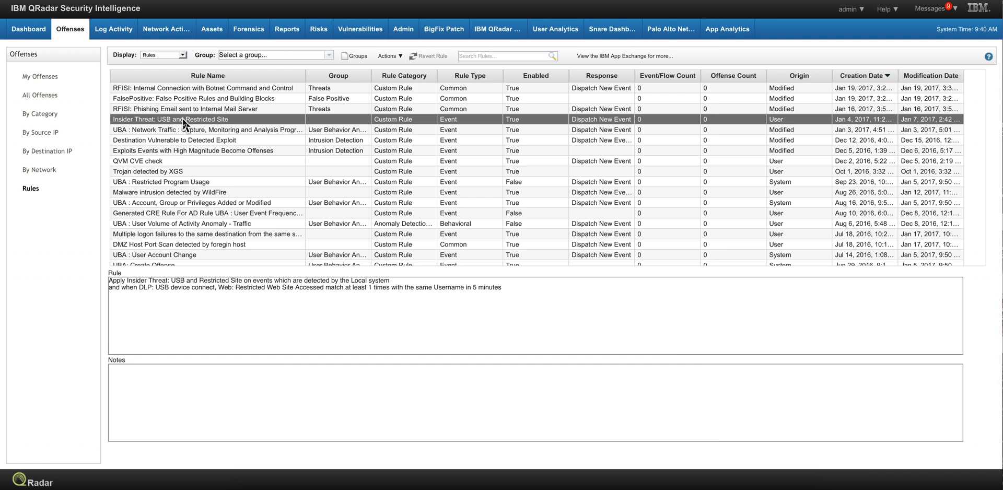
Step: Load the Insider Threat rule into the Rule Wizard test stack editor
double_click(186, 120)
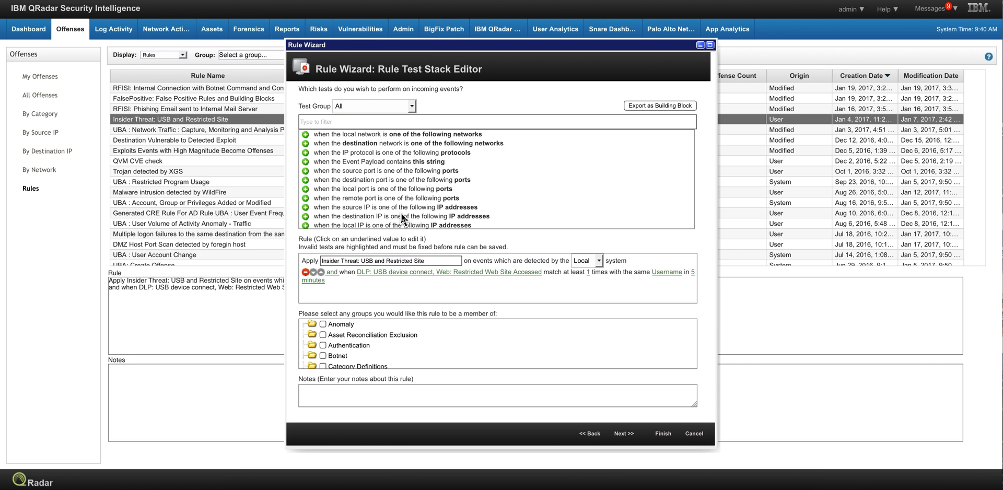
mouse_move(478, 292)
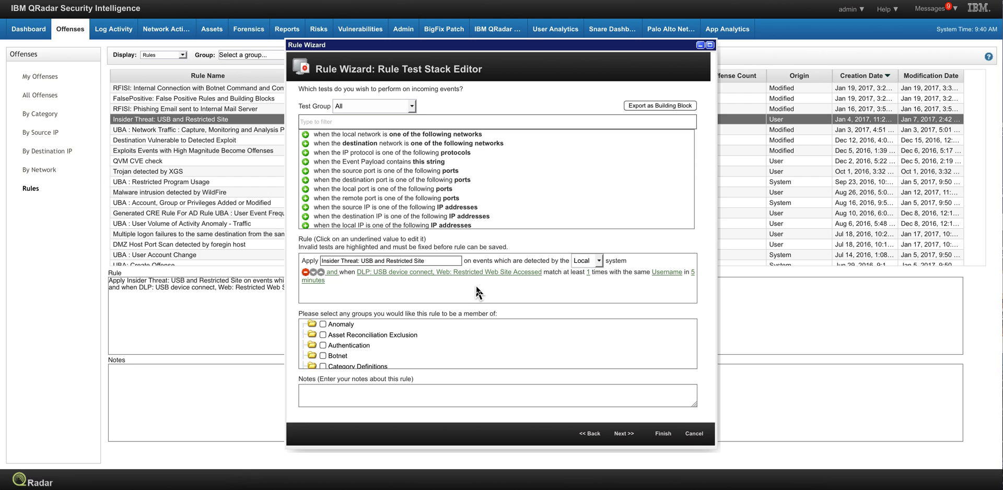
mouse_move(466, 284)
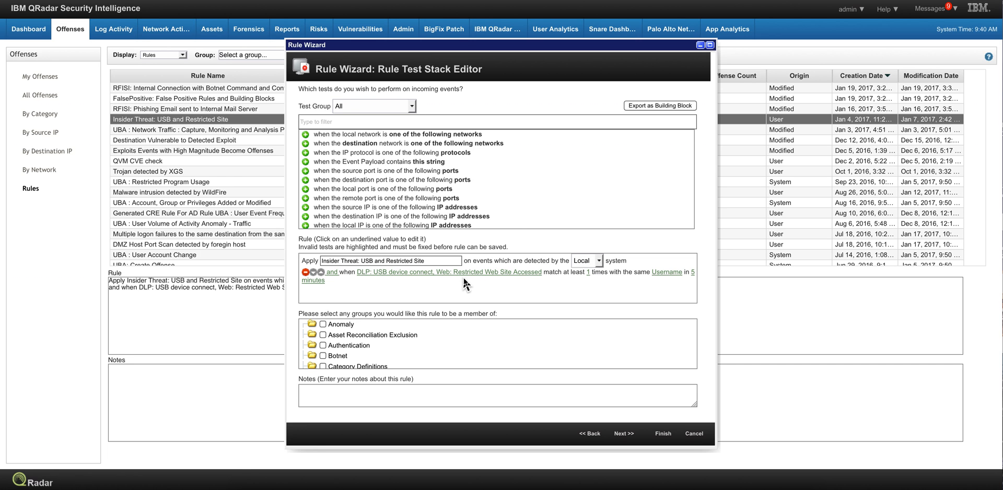
mouse_move(437, 281)
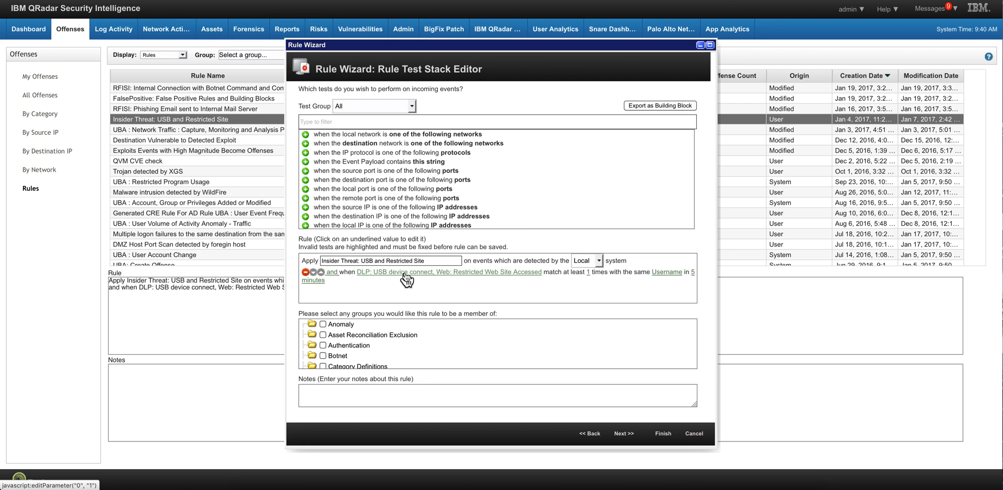
mouse_move(418, 281)
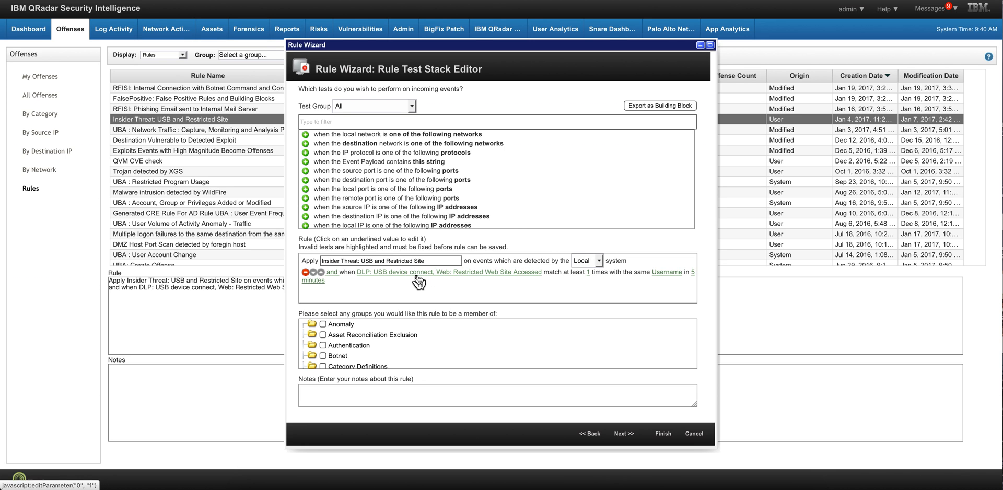
mouse_move(404, 284)
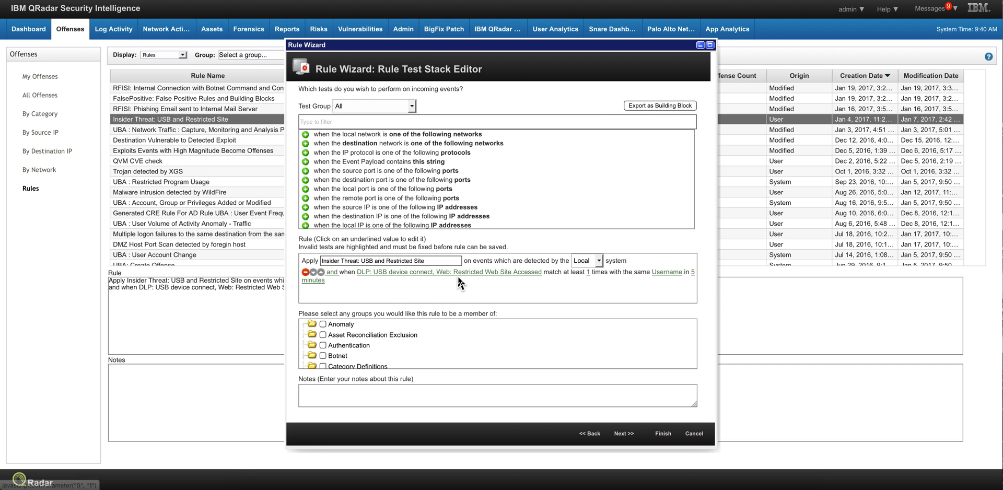
mouse_move(477, 278)
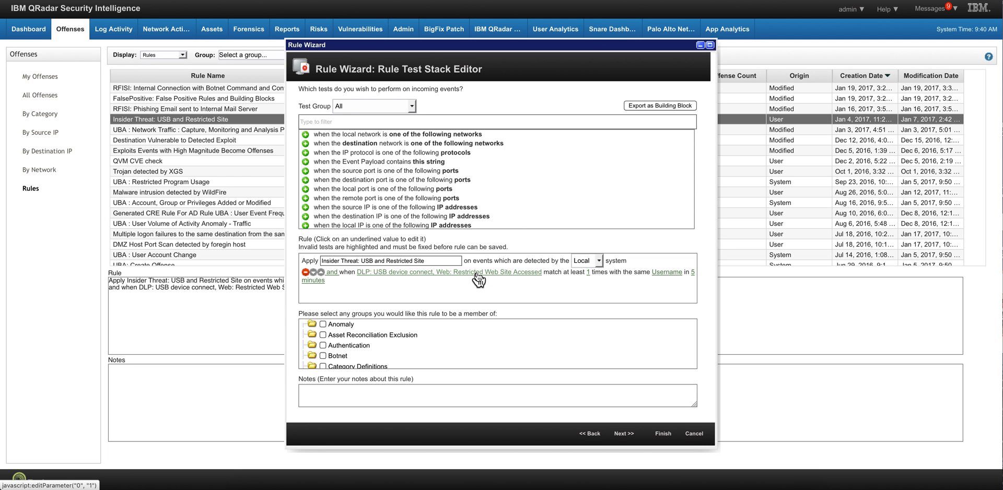
mouse_move(526, 295)
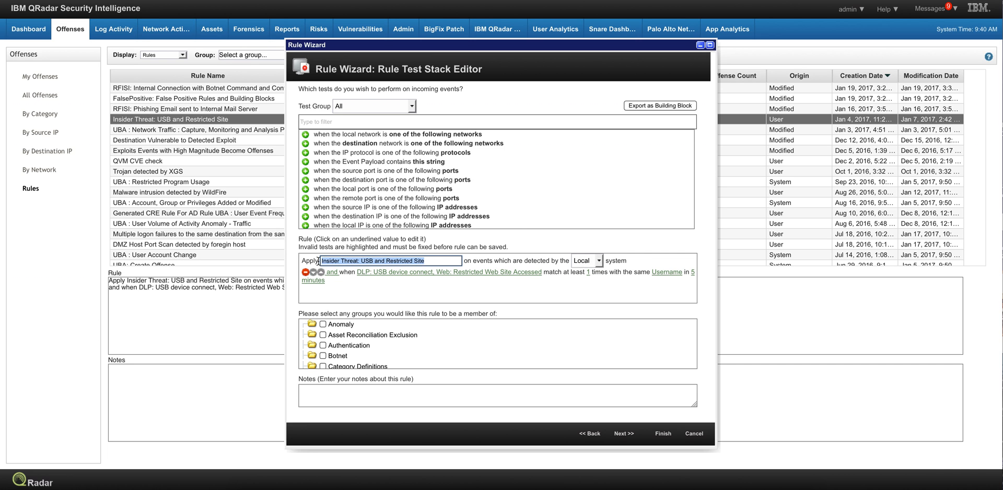
mouse_move(321, 267)
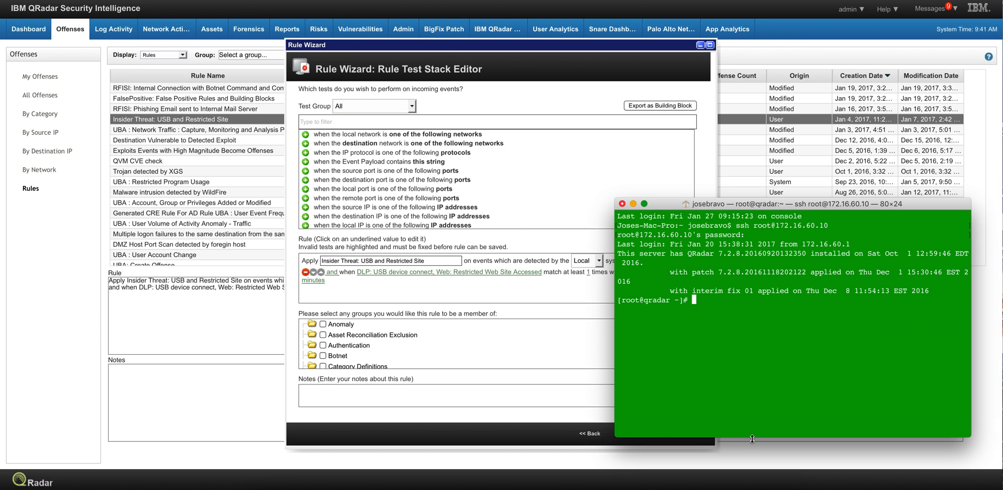
Step: Run contentManagement.pl search for custom rule 'Insider Threat: USB and Restricted Site', returning ID 103503
type("Insider Threat: USB and Restricted Site\"")
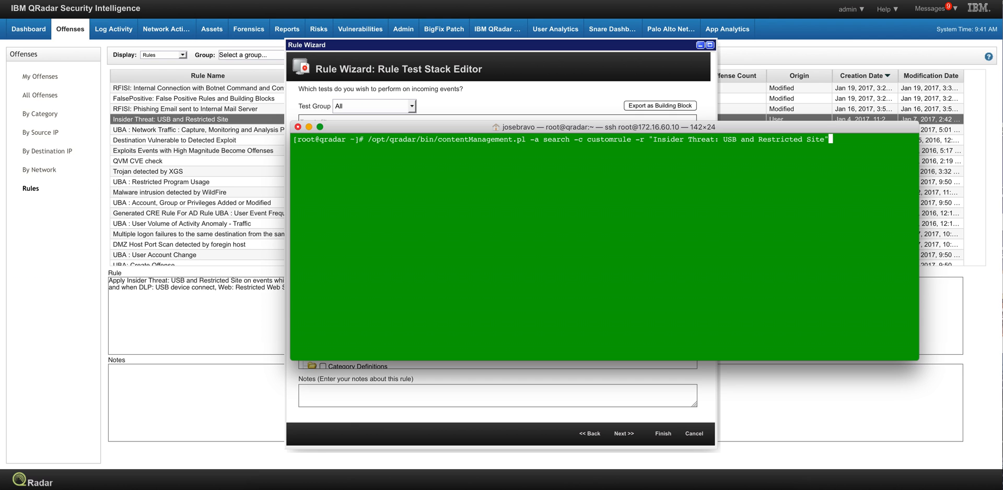
mouse_move(165, 173)
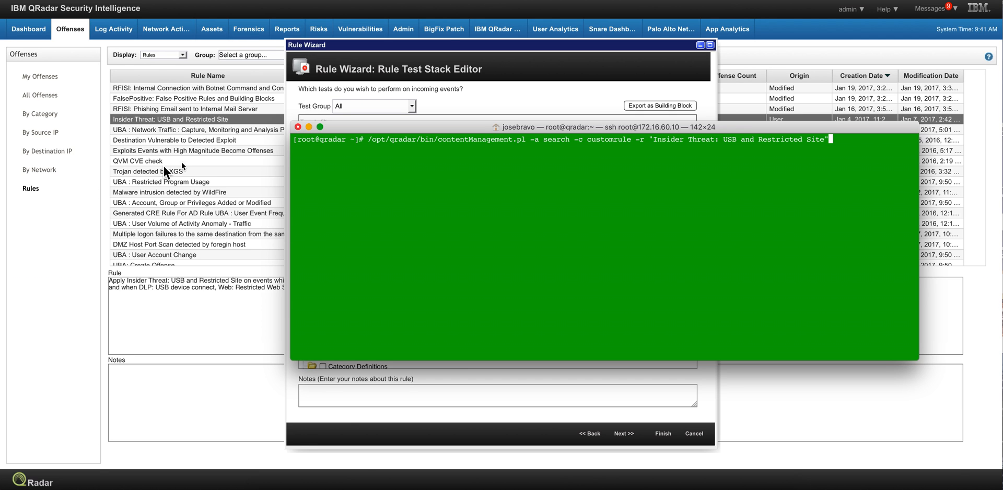
mouse_move(292, 148)
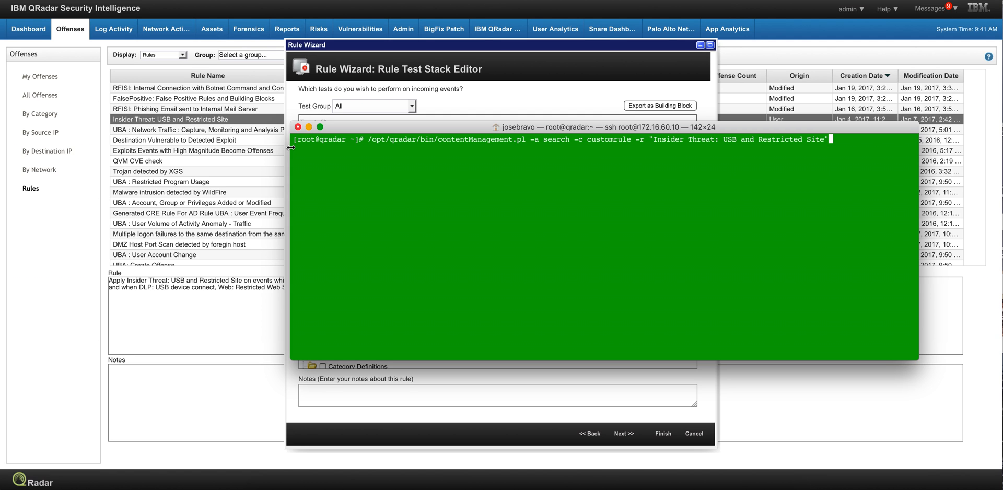
mouse_move(618, 135)
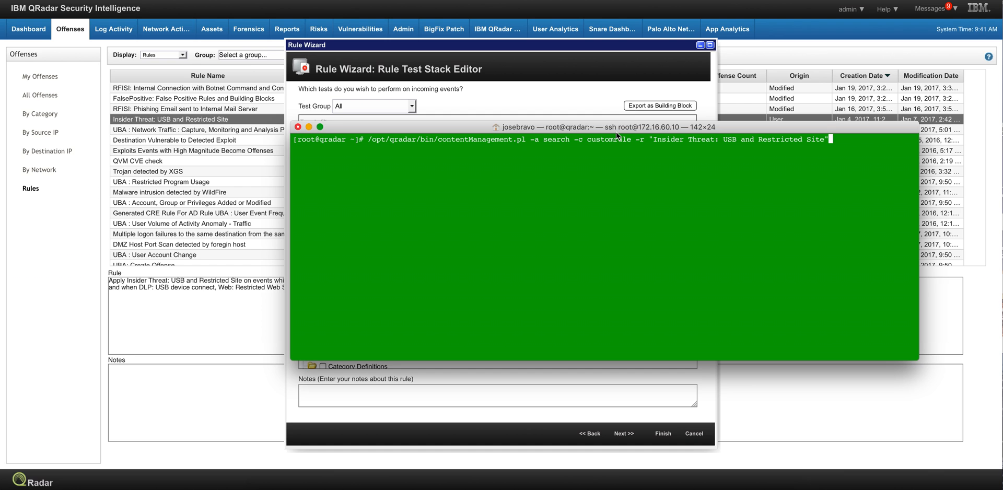
key("Return")
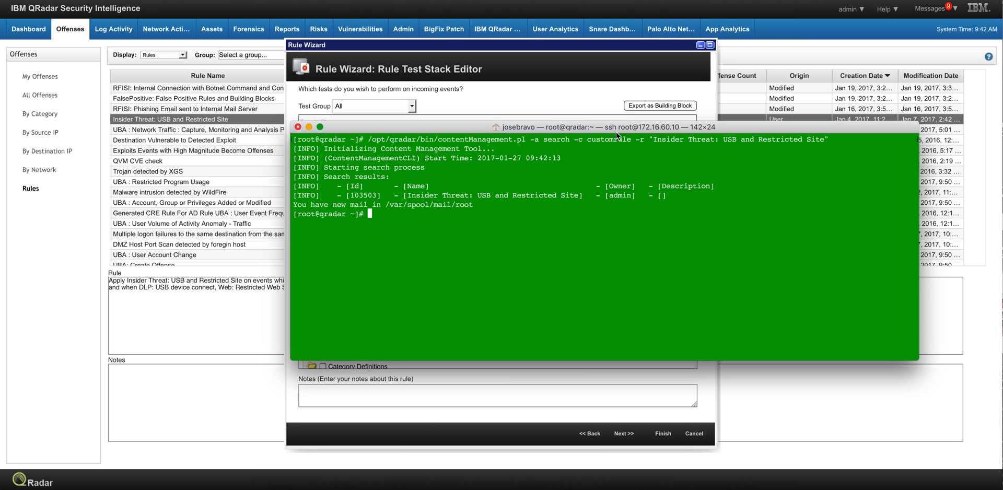
mouse_move(657, 135)
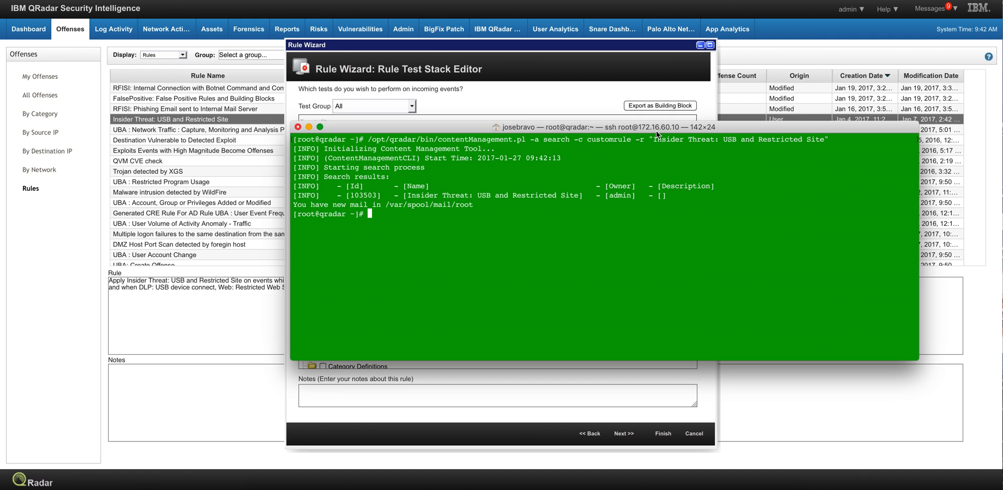
Step: Grab rule ID 103503 from the output and list the root working directory and its files
double_click(368, 196)
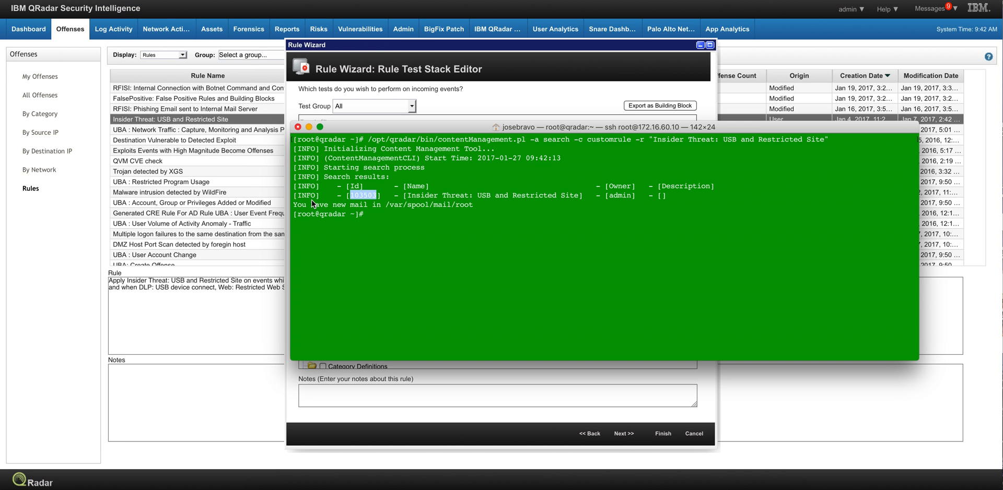
mouse_move(362, 259)
type("p")
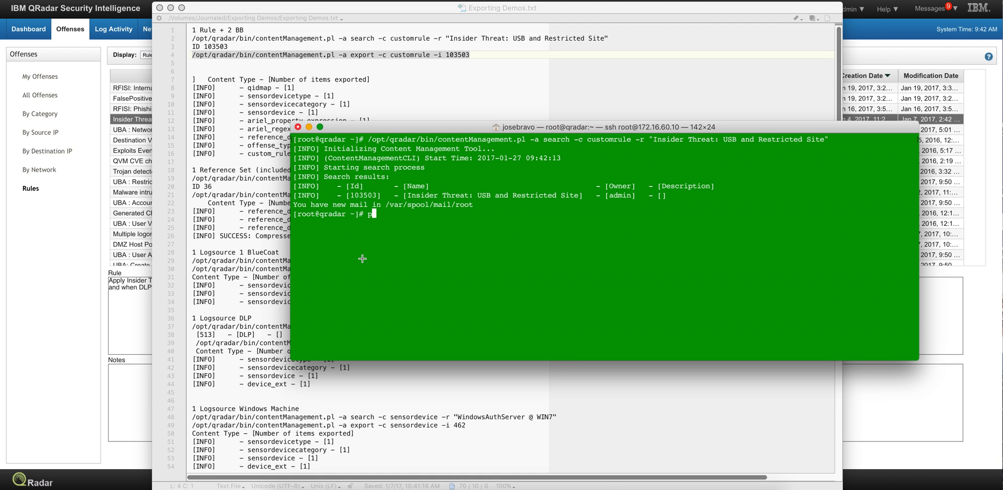
key("Return")
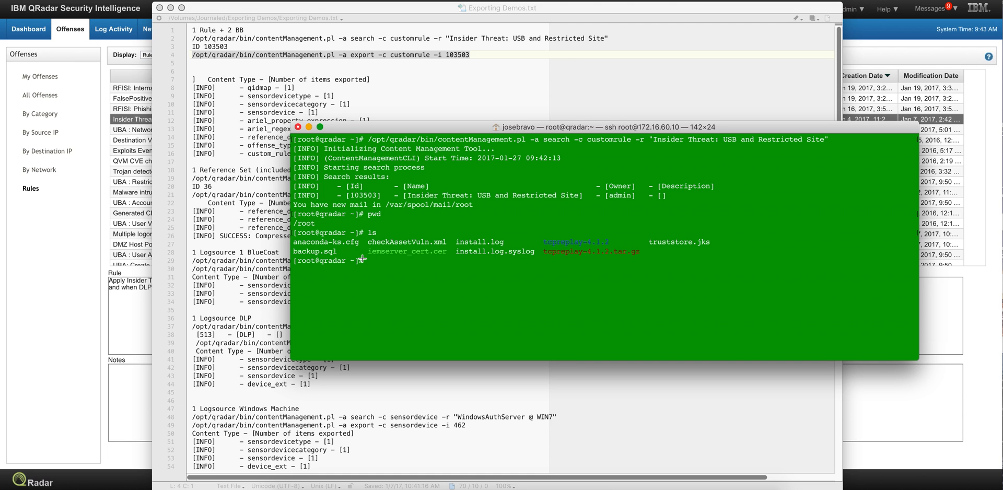
Step: Run contentManagement.pl export for custom rule 103503, producing a content bundle zip in /root
type("/opt/qradar/bin/contentManagement.pl -a export -c customrule -i 103503")
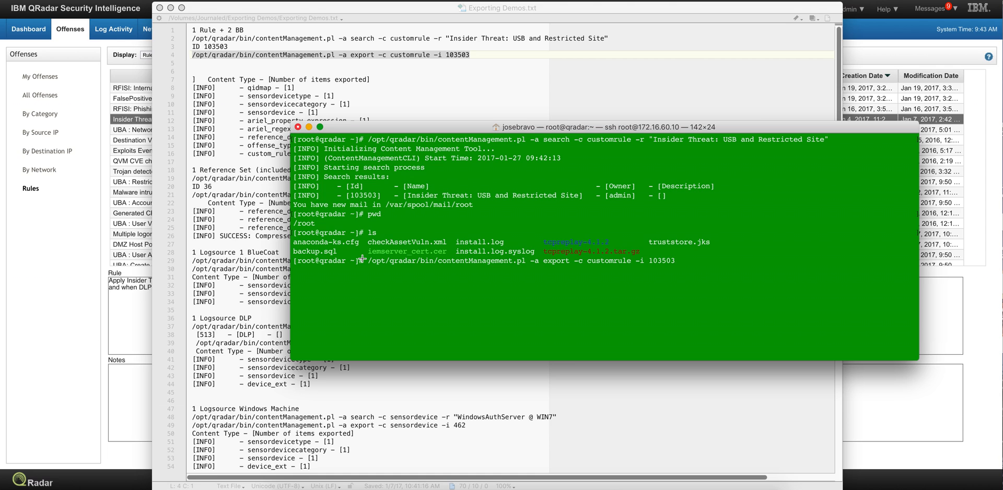
key("Return")
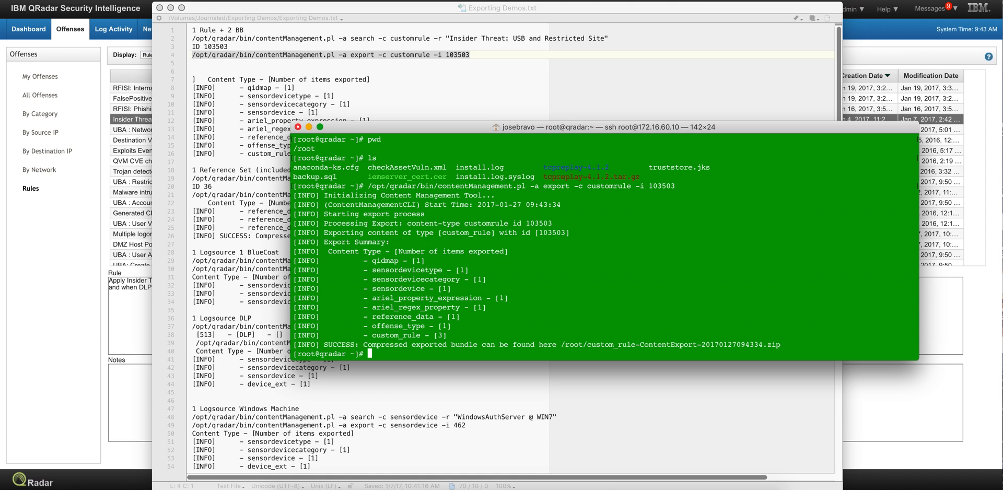
mouse_move(996, 125)
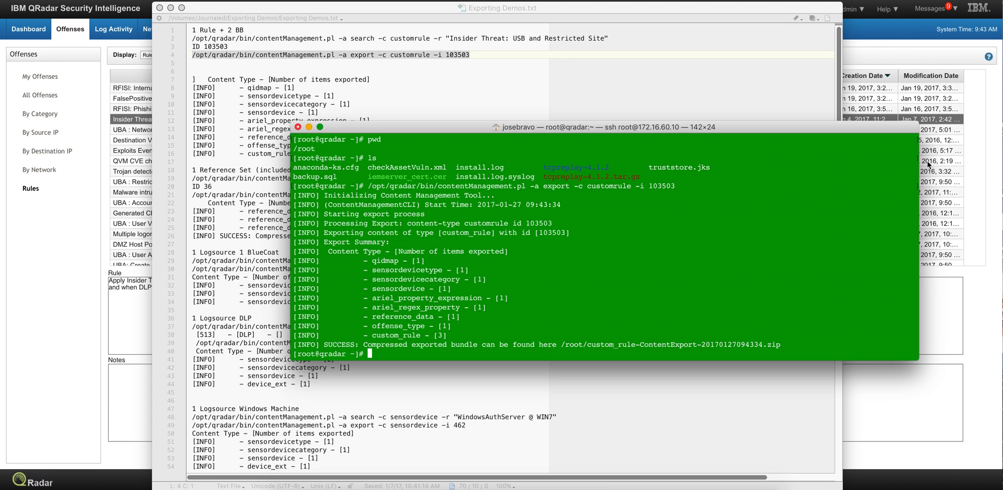
mouse_move(466, 334)
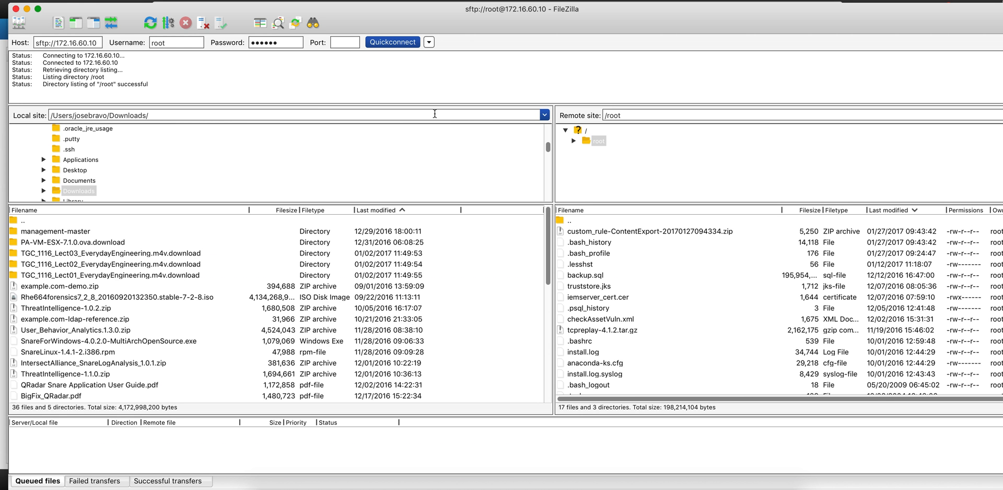
Step: Select custom_rule-ContentExport-20170127094334.zip in the remote /root listing for download
left_click(648, 231)
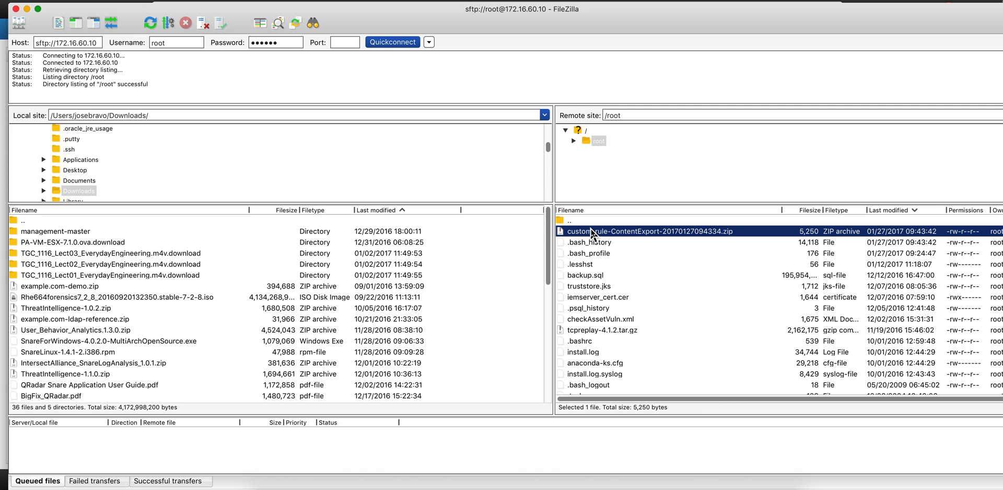
mouse_move(570, 238)
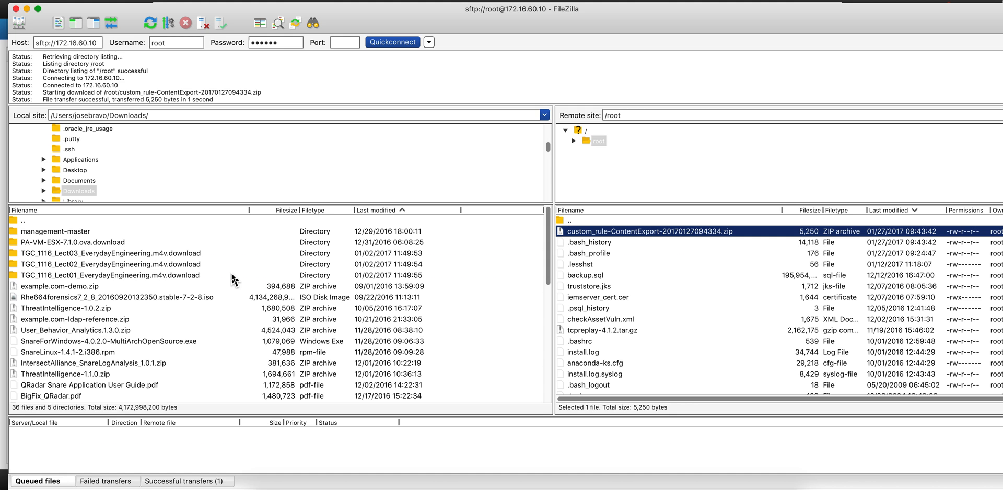
mouse_move(24, 6)
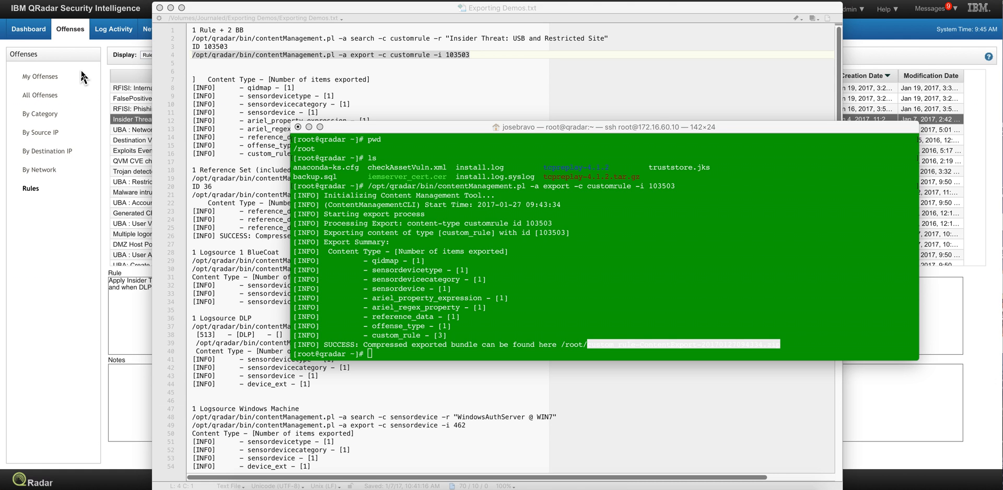
Step: From the Admin area launch Extensions Management and start the Add a New Extension dialog
left_click(403, 29)
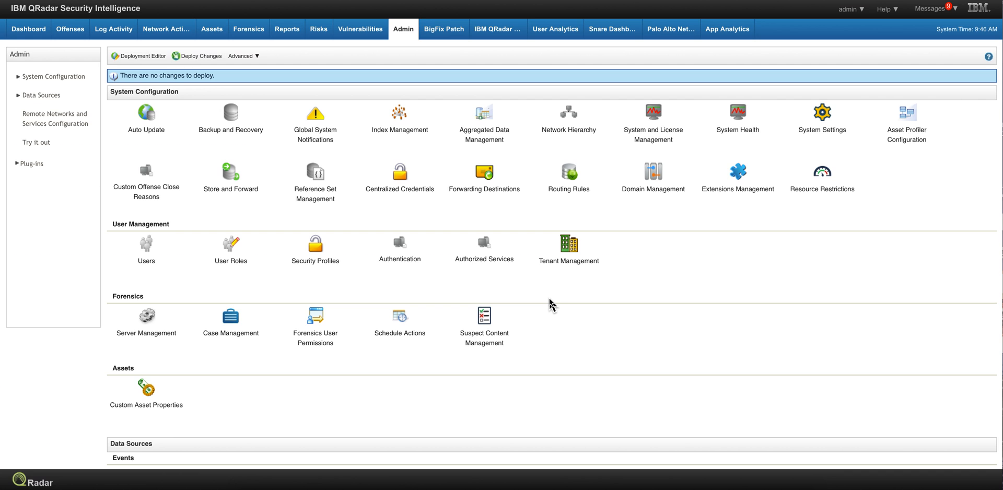
mouse_move(569, 300)
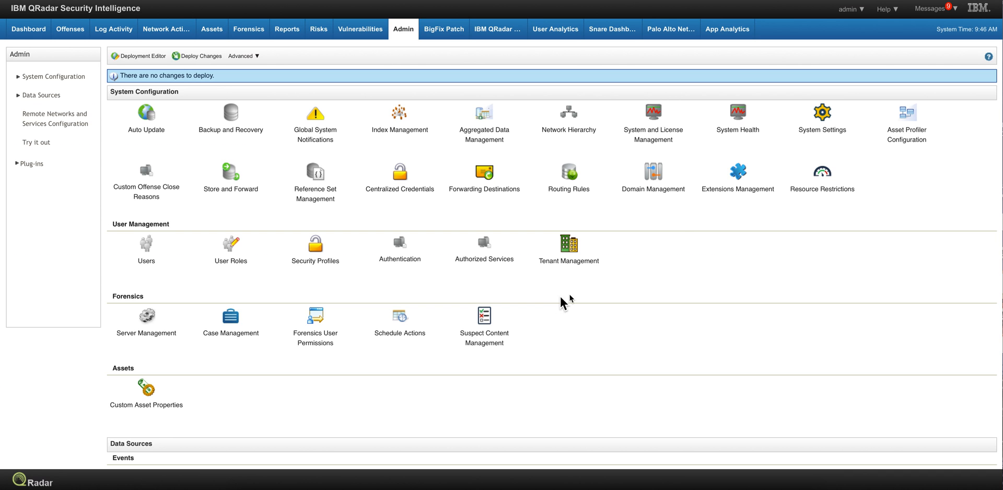
mouse_move(737, 176)
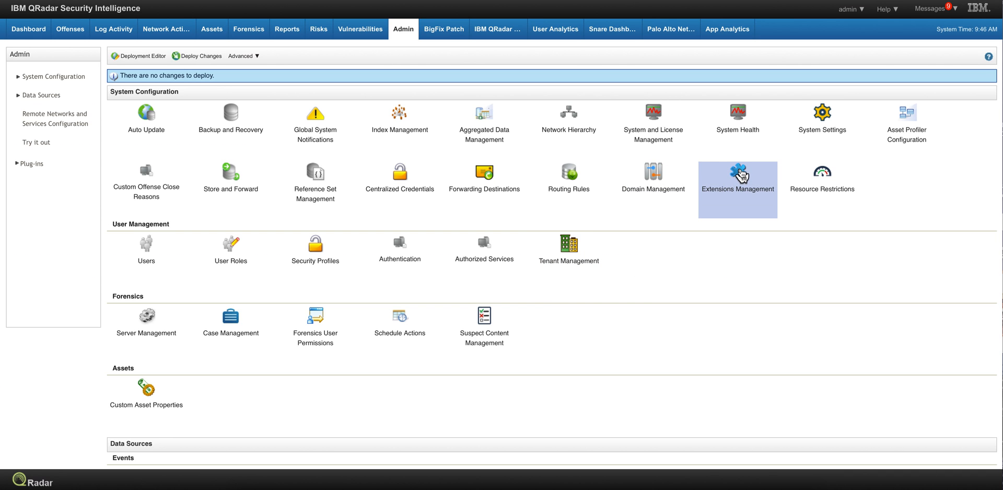
mouse_move(738, 176)
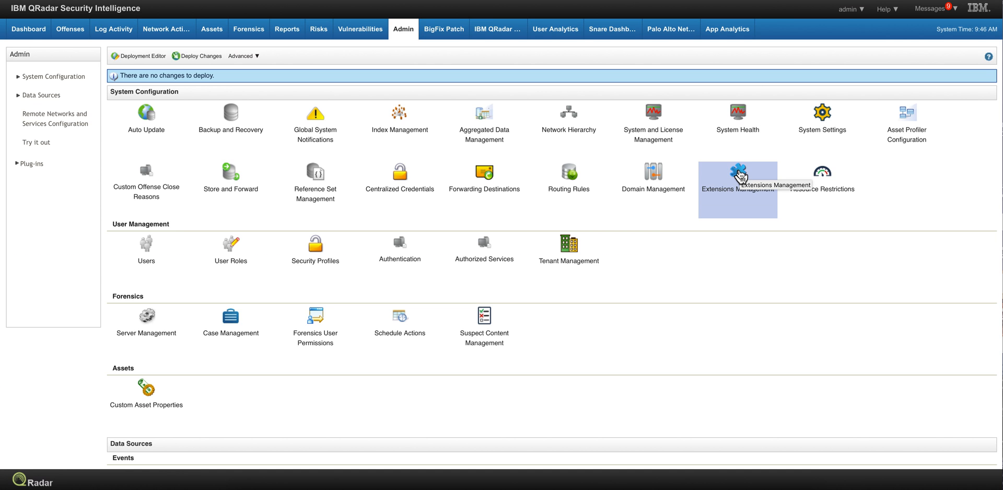
mouse_move(737, 180)
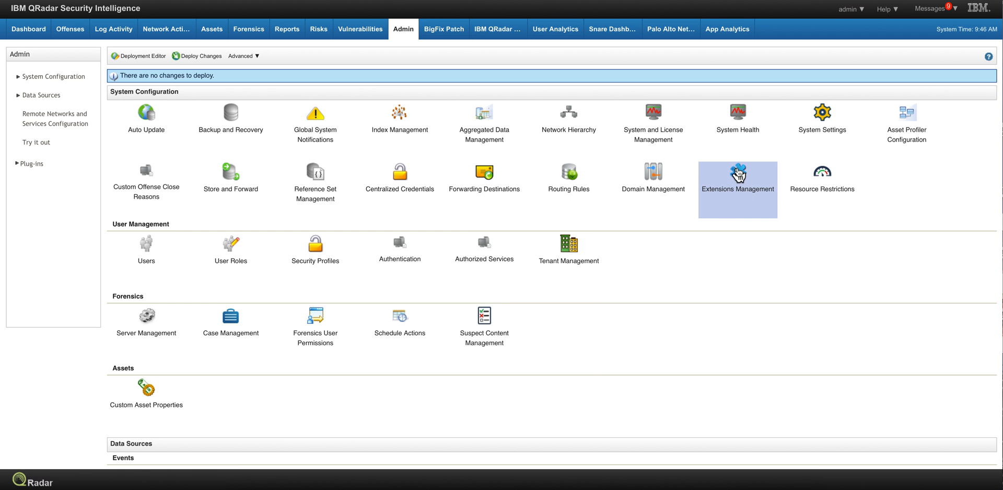
left_click(737, 171)
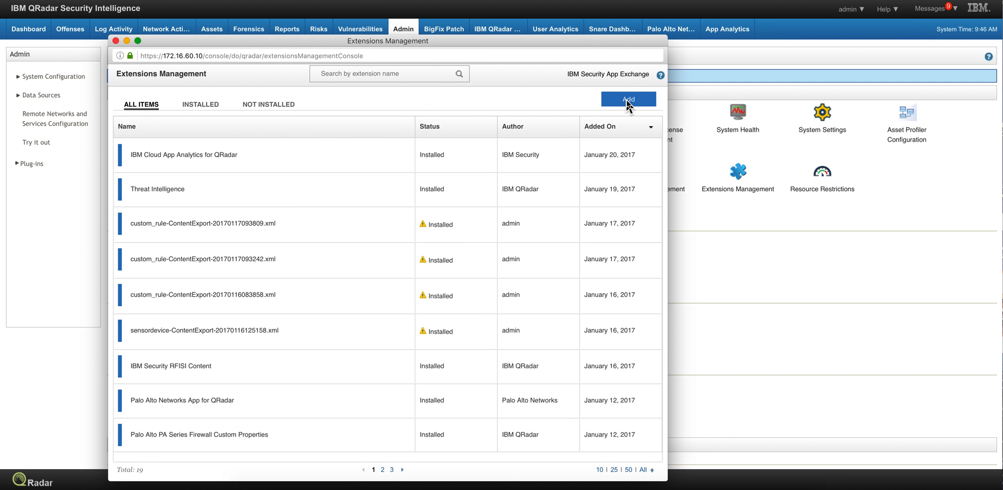
left_click(628, 98)
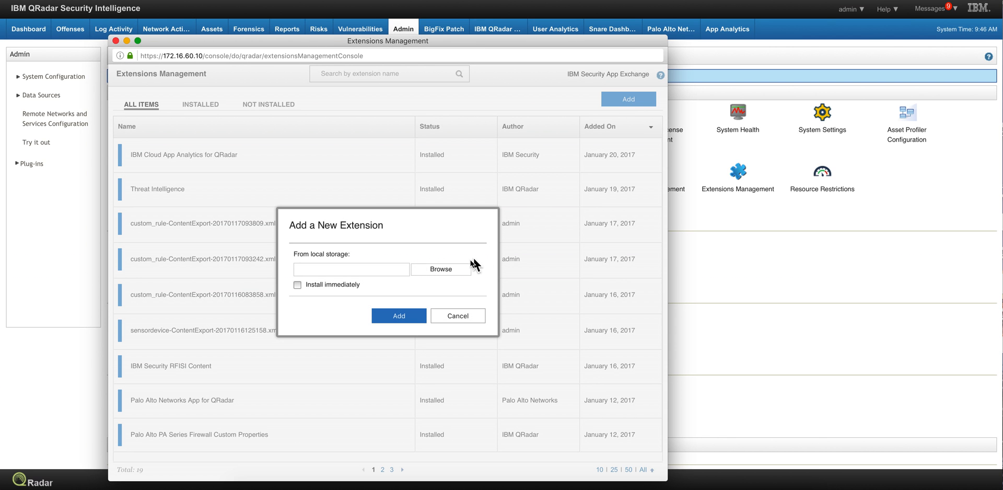
Step: Pick custom_rule-ContentExport-20170127094334.zip from Downloads as the extension's local file
left_click(440, 269)
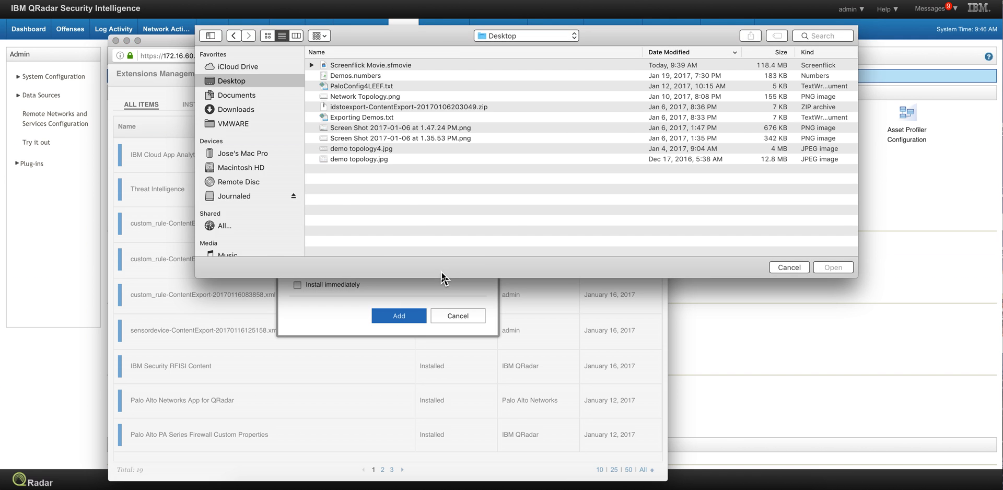
mouse_move(250, 189)
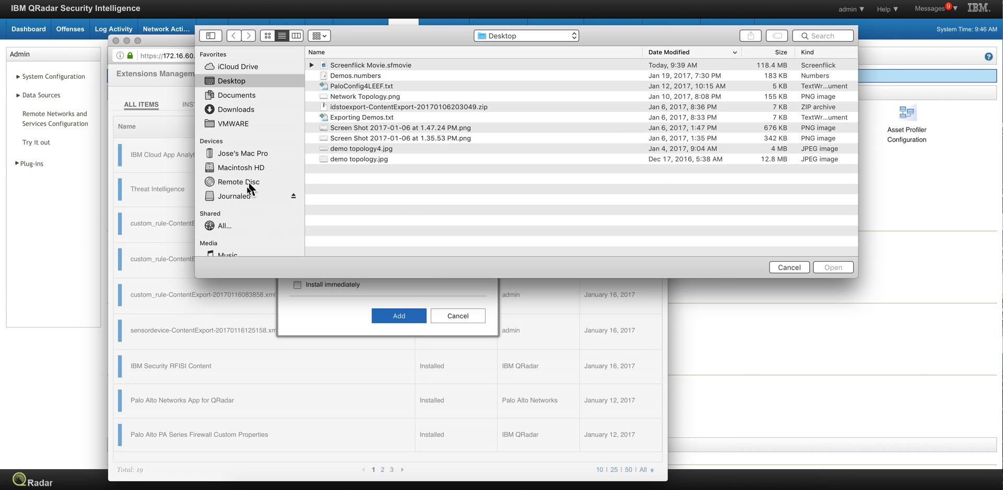
left_click(235, 109)
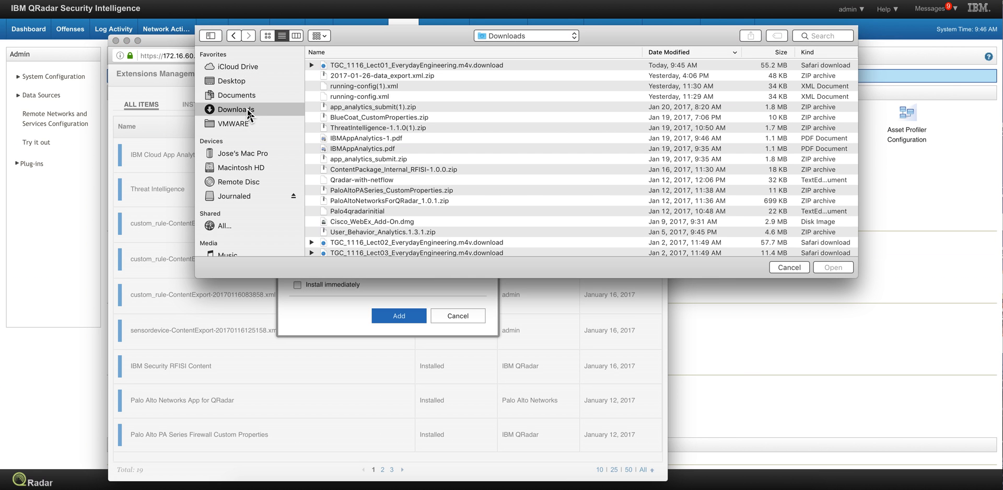
mouse_move(689, 56)
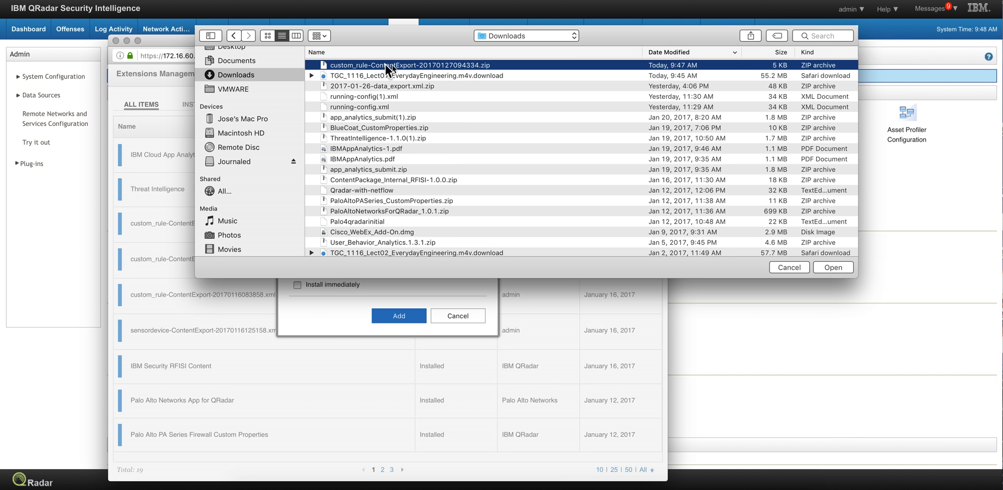
mouse_move(427, 70)
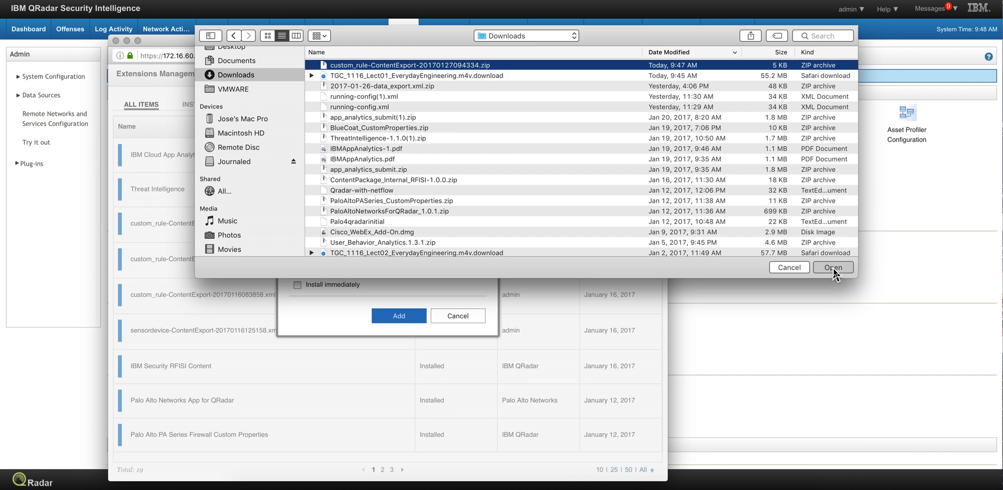
left_click(833, 266)
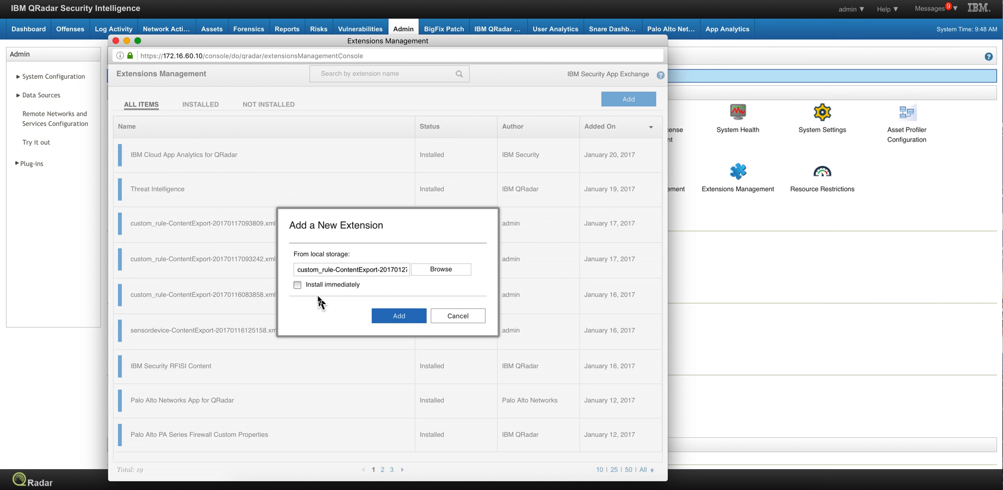
Step: Add the extension with Install immediately enabled and confirm installing the unsigned content
left_click(297, 284)
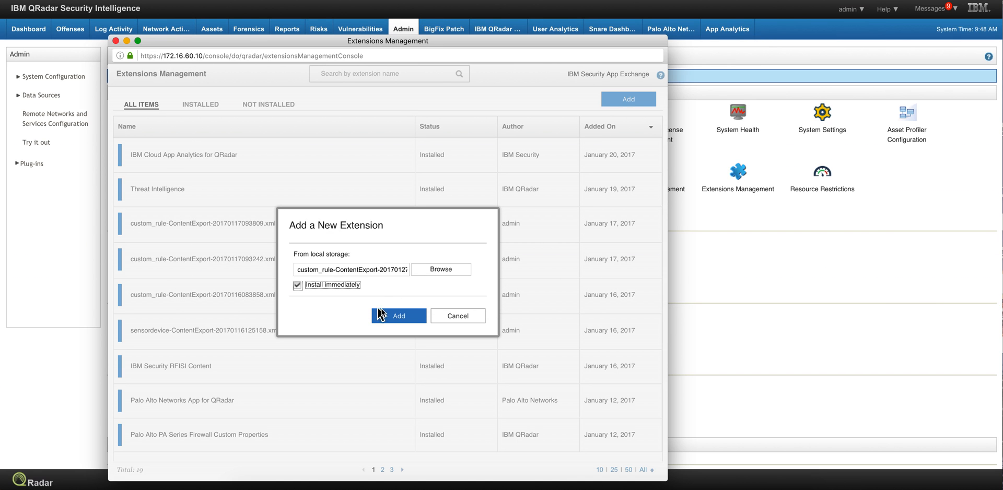
left_click(399, 316)
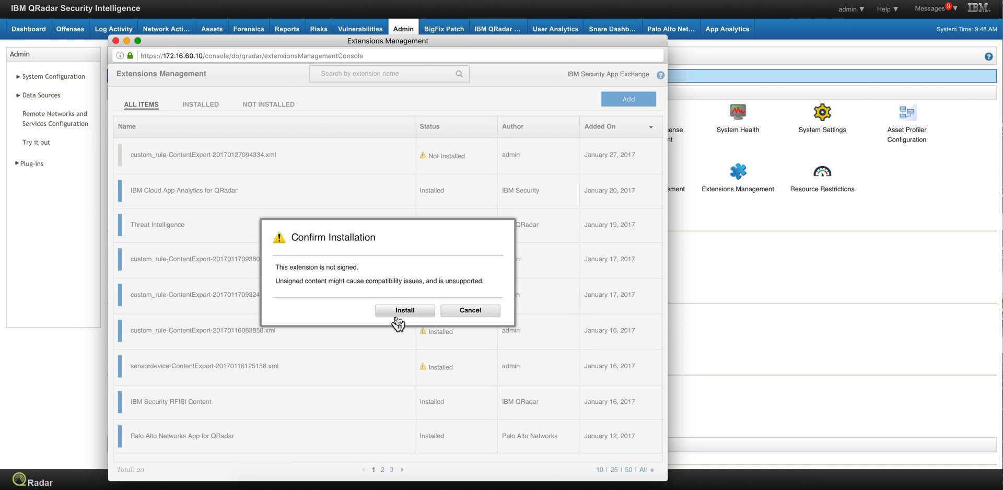
mouse_move(330, 270)
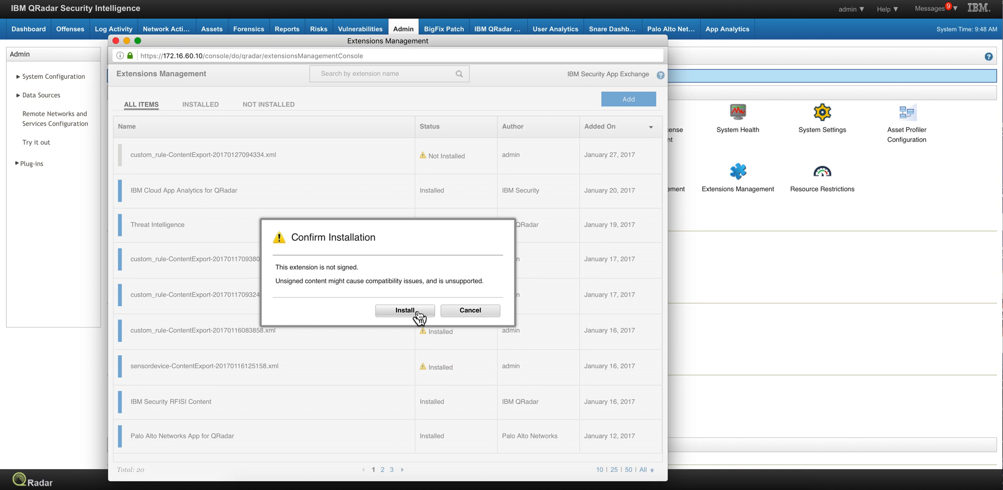
mouse_move(422, 312)
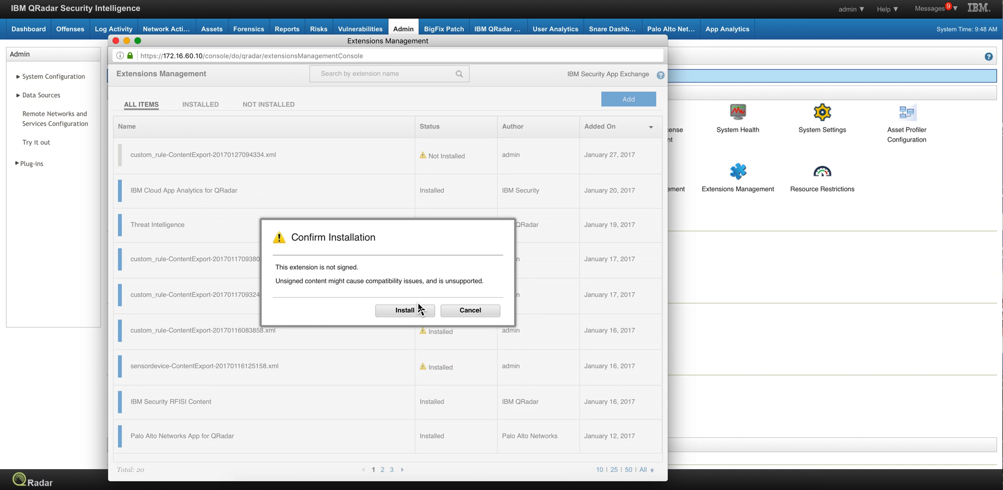
mouse_move(406, 310)
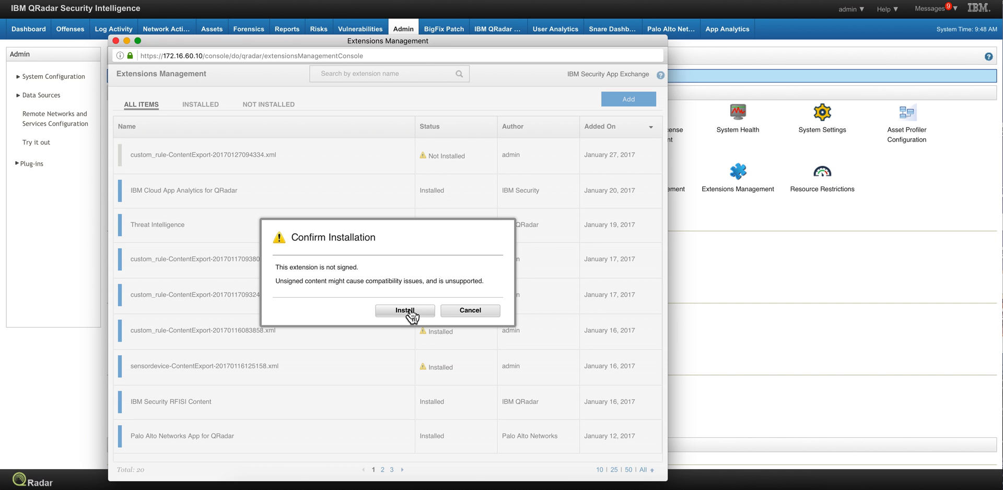
left_click(404, 310)
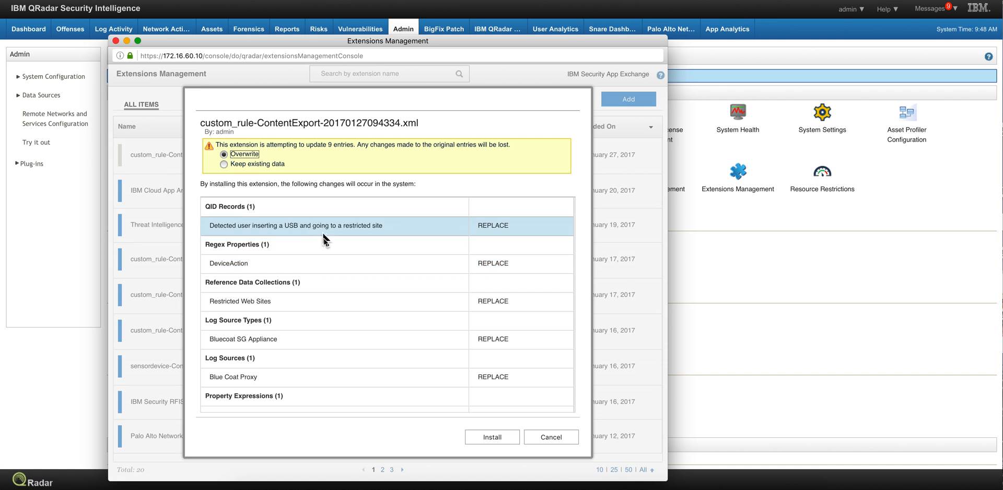
mouse_move(479, 441)
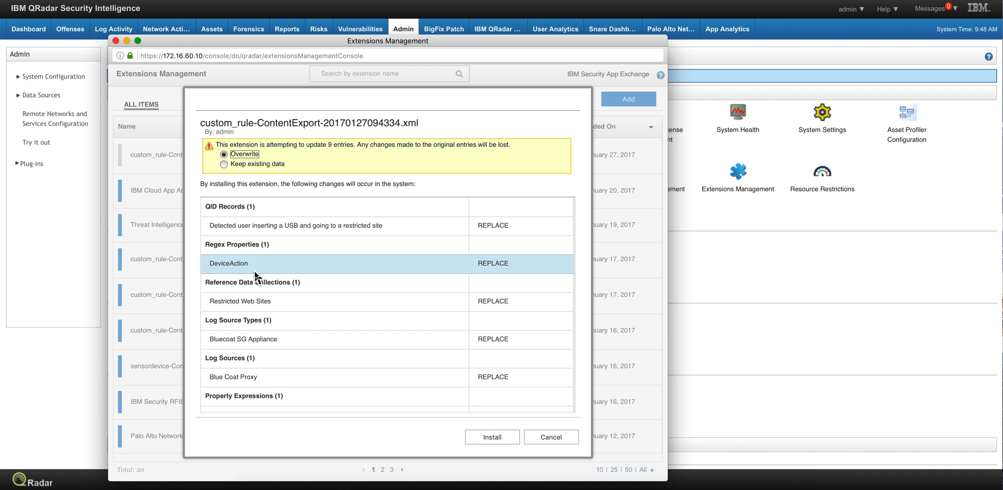
mouse_move(491, 437)
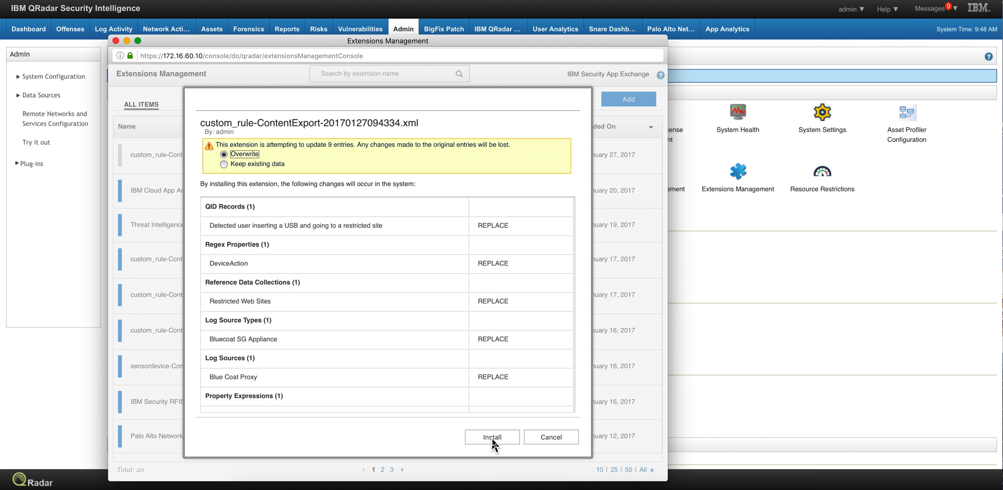
left_click(491, 437)
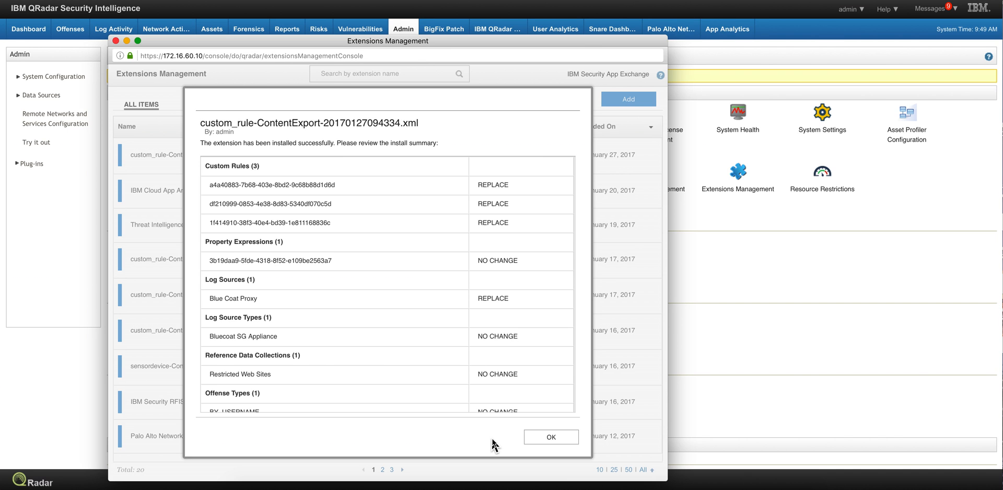
Step: Close the install summary, returning to Admin with Blue Coat Proxy awaiting deployment
left_click(551, 437)
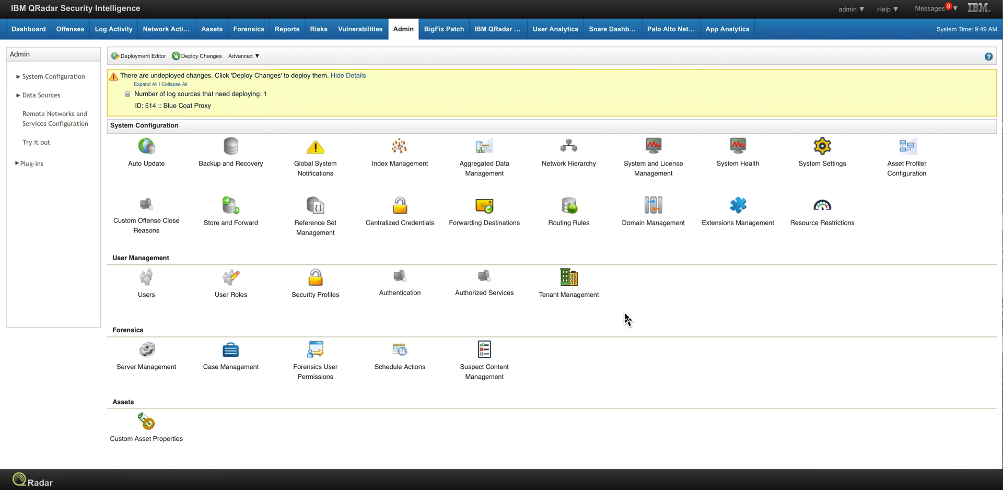
mouse_move(661, 371)
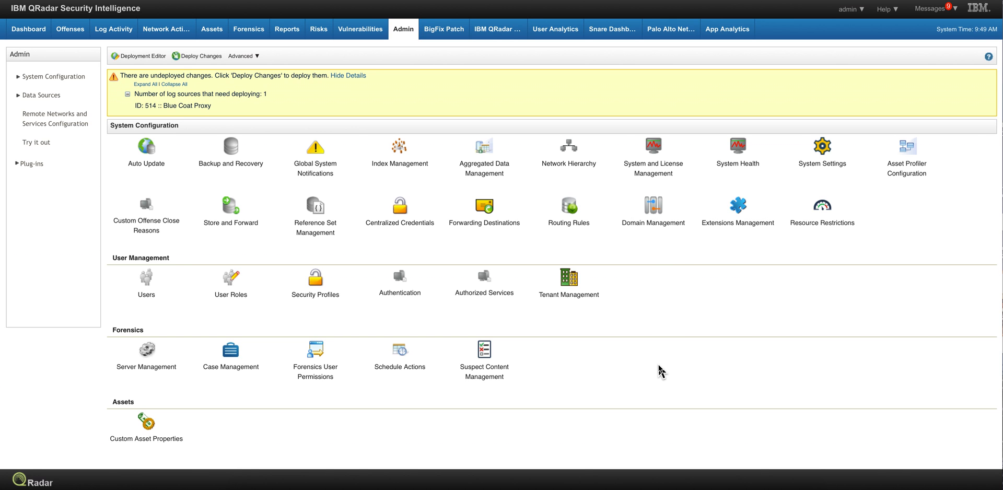
mouse_move(272, 193)
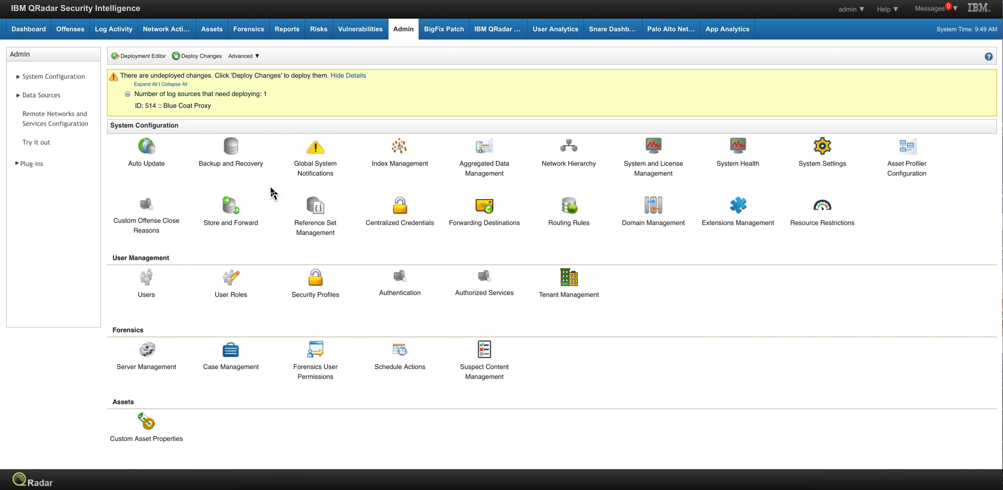
mouse_move(301, 96)
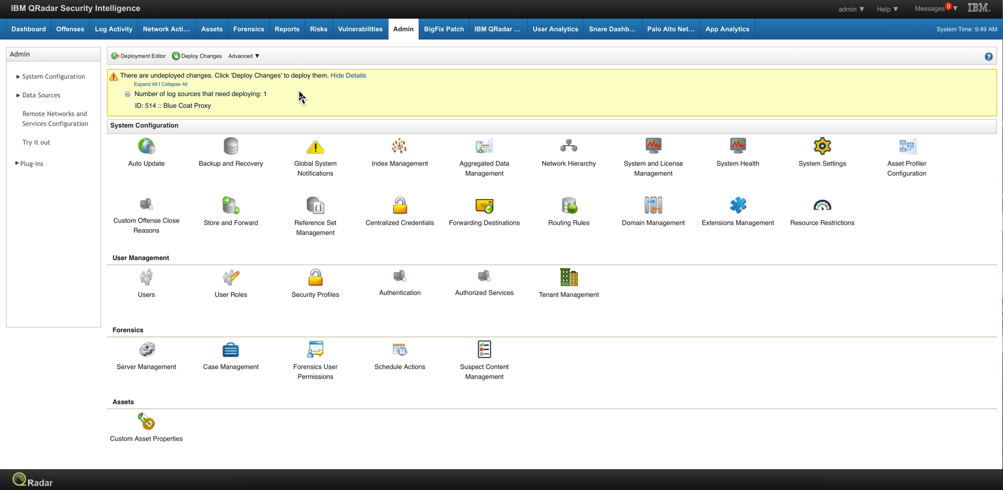
mouse_move(313, 99)
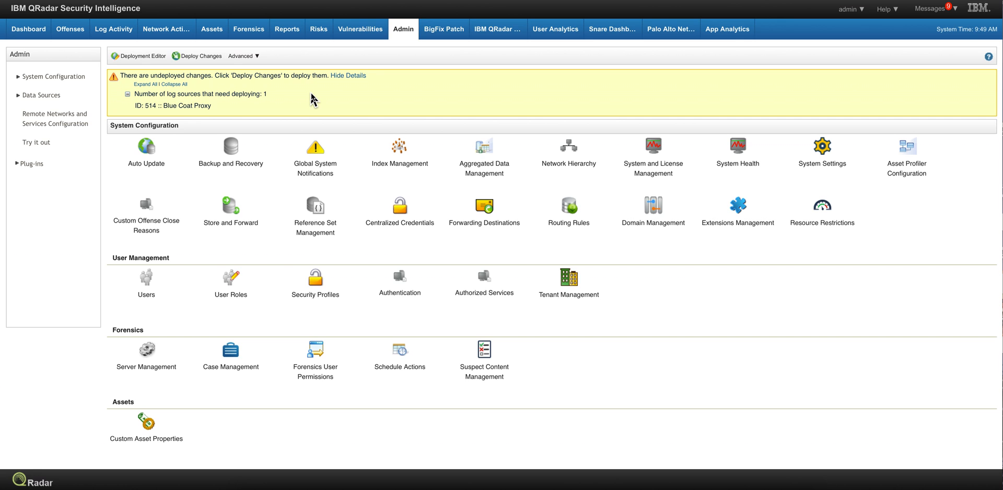
mouse_move(218, 74)
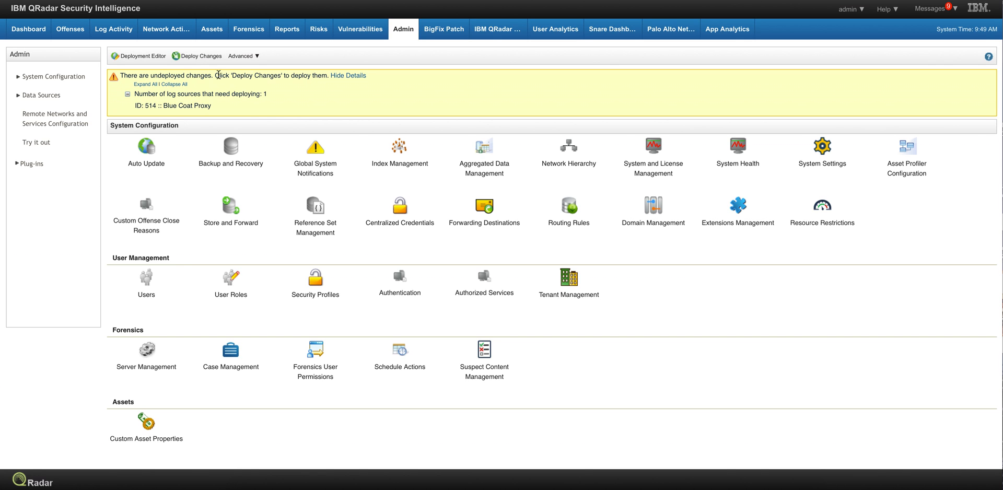
mouse_move(201, 56)
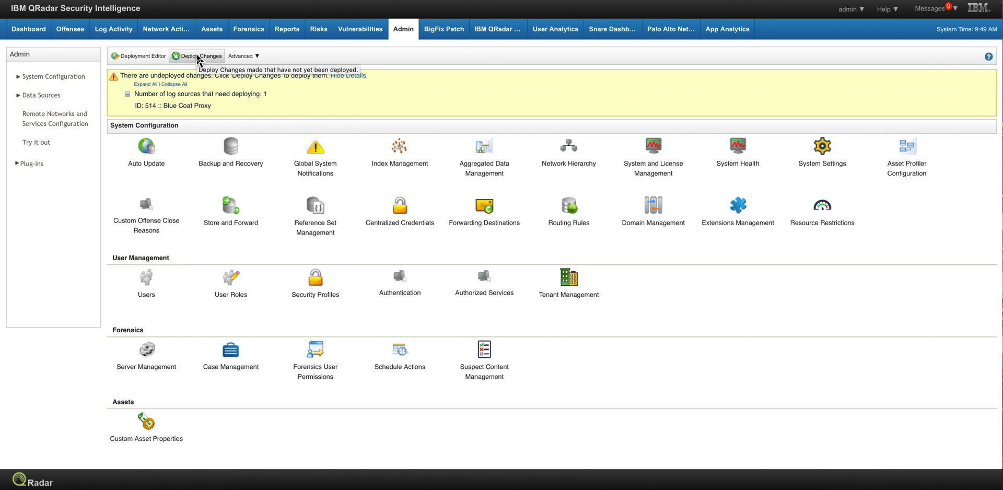